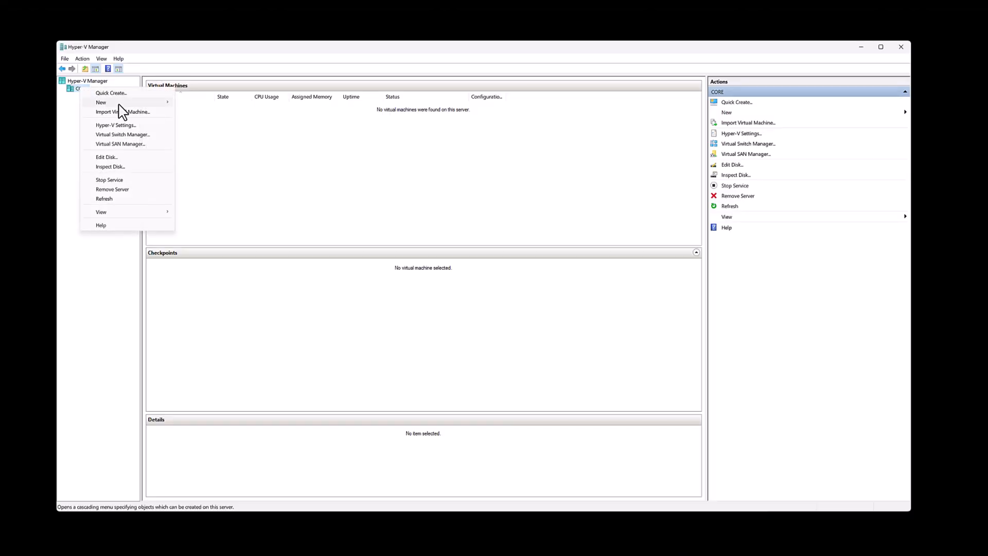
- Create Generation 2 VM 'Ubuntu' on Default Switch with a new Ubuntu.vhdx and the Ubuntu ISO
left_click(100, 102)
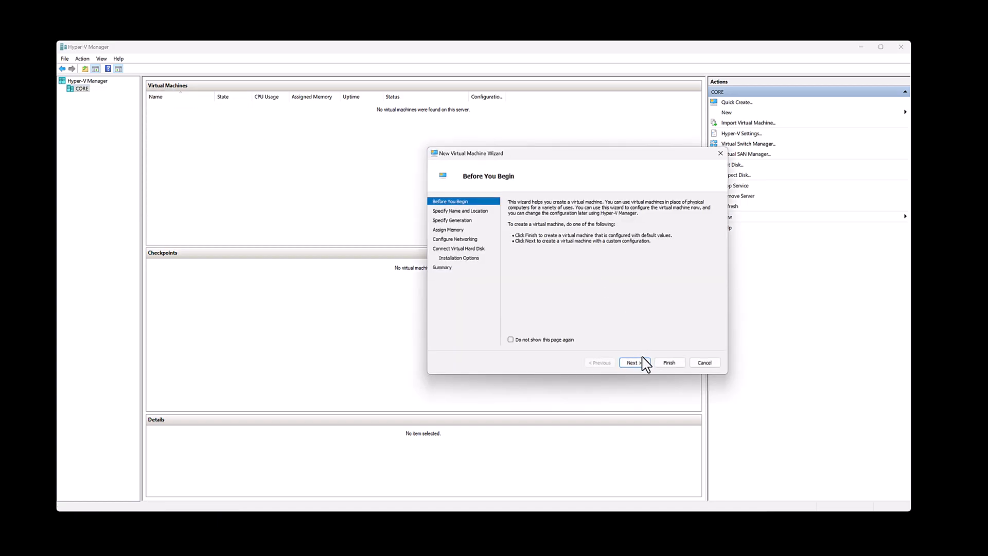
left_click(634, 362)
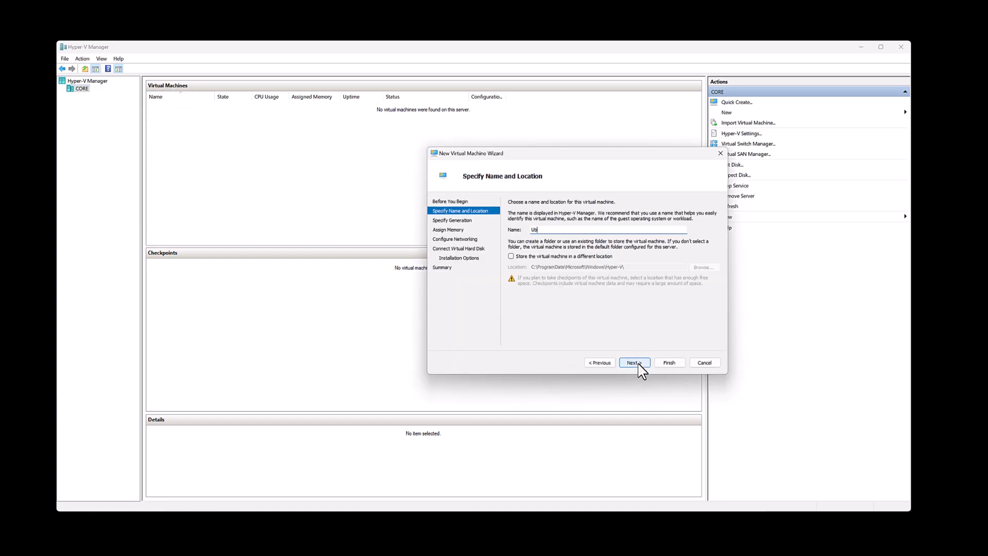
type("untu")
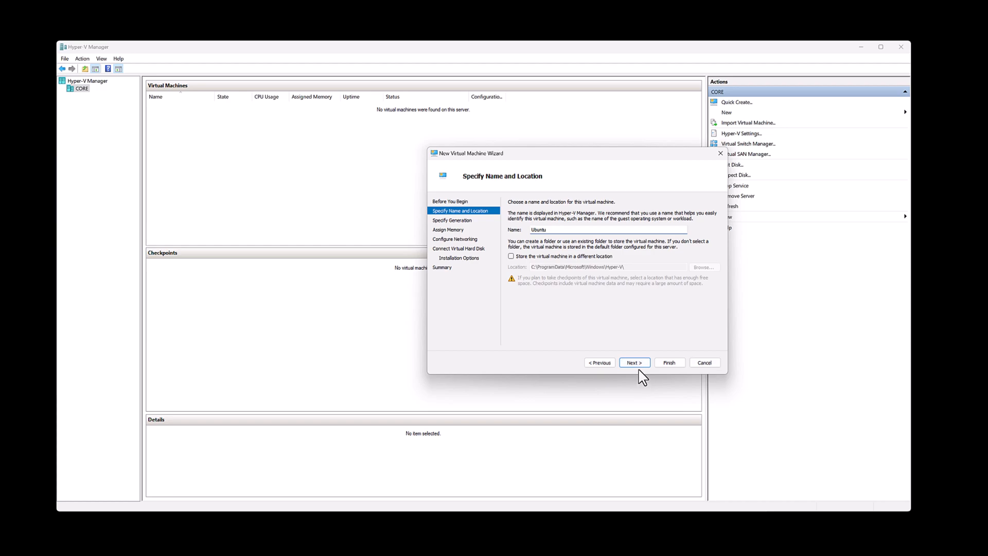
left_click(634, 362)
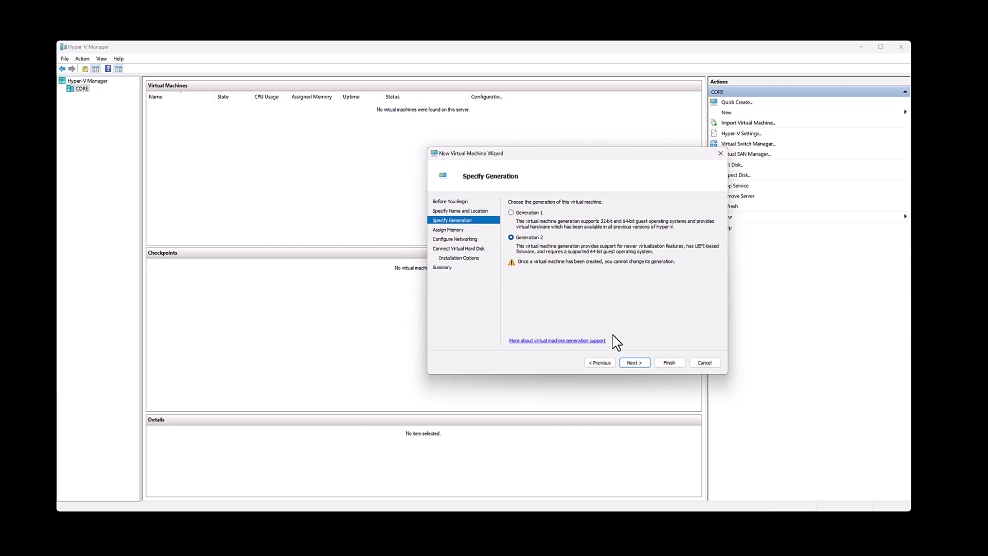
left_click(634, 362)
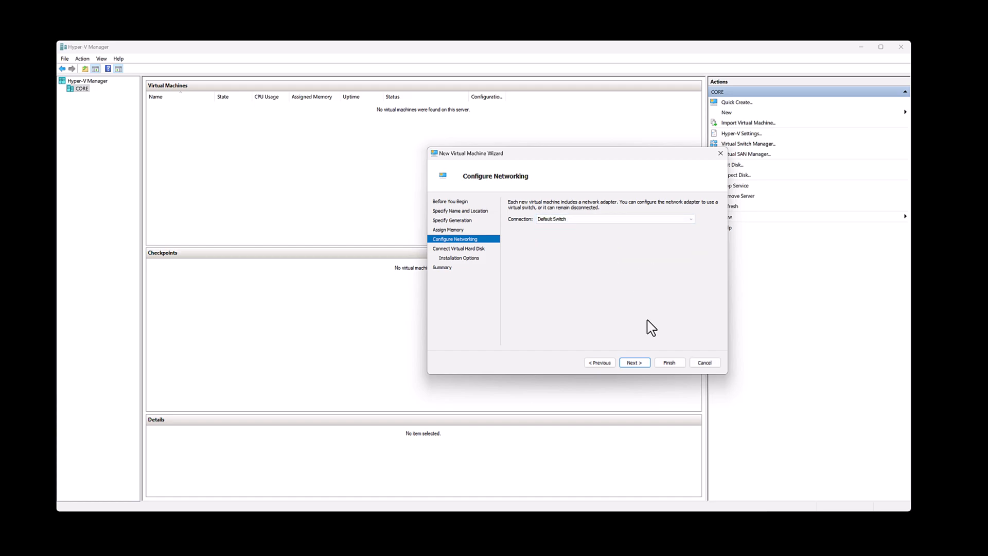
left_click(634, 362)
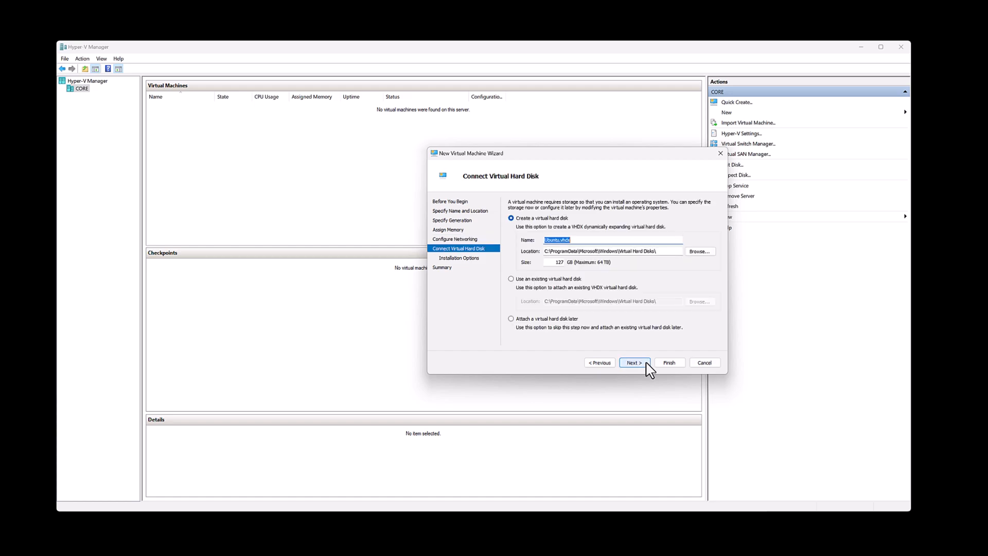
left_click(634, 362)
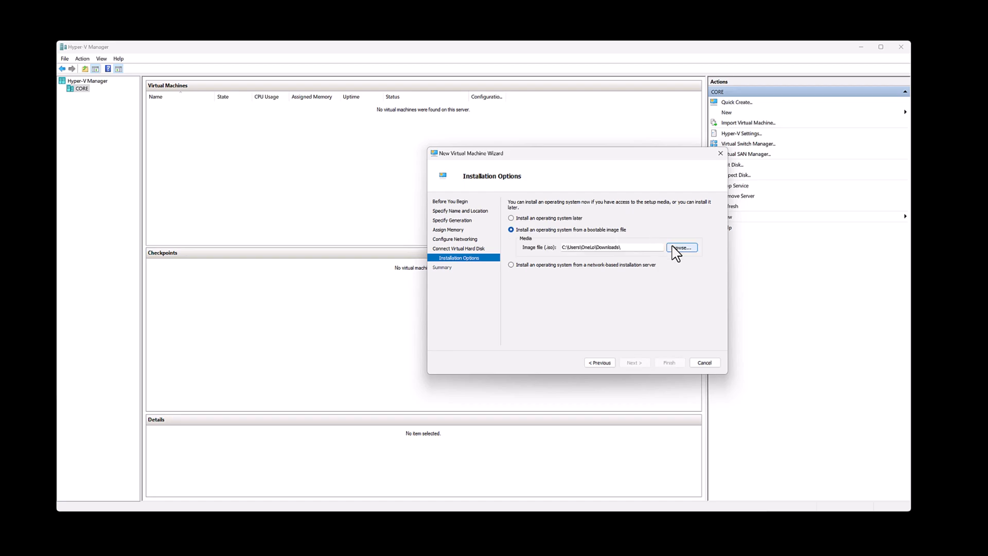
left_click(681, 247)
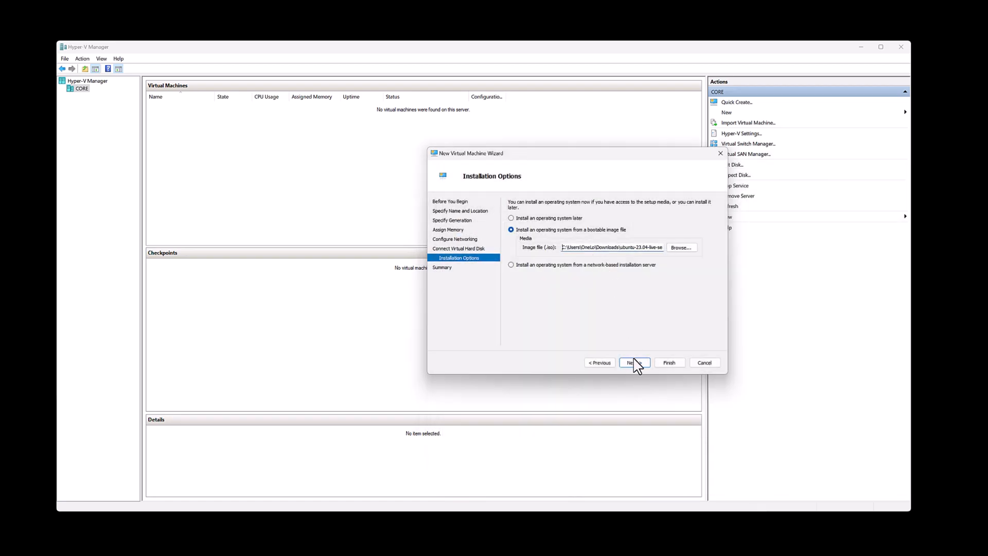
left_click(633, 362)
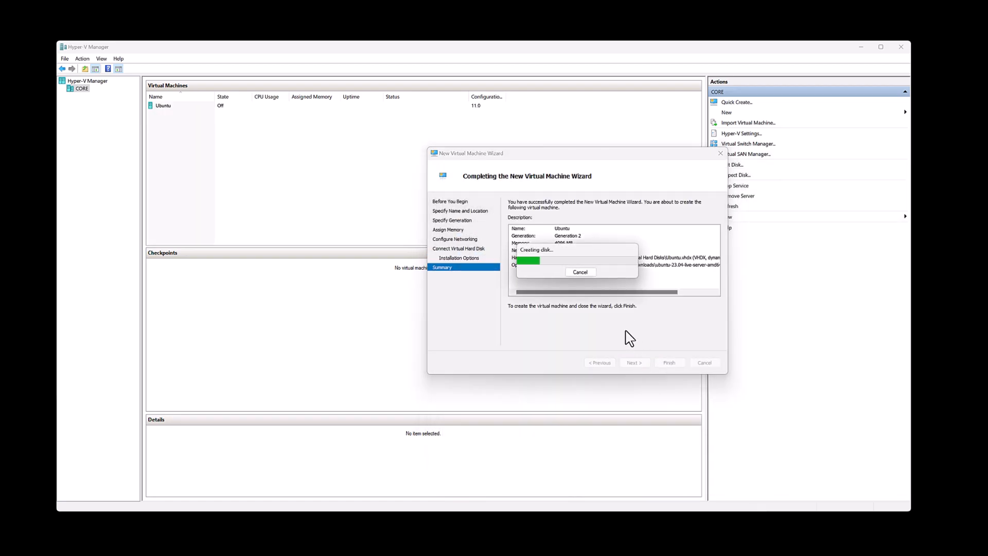
left_click(669, 362)
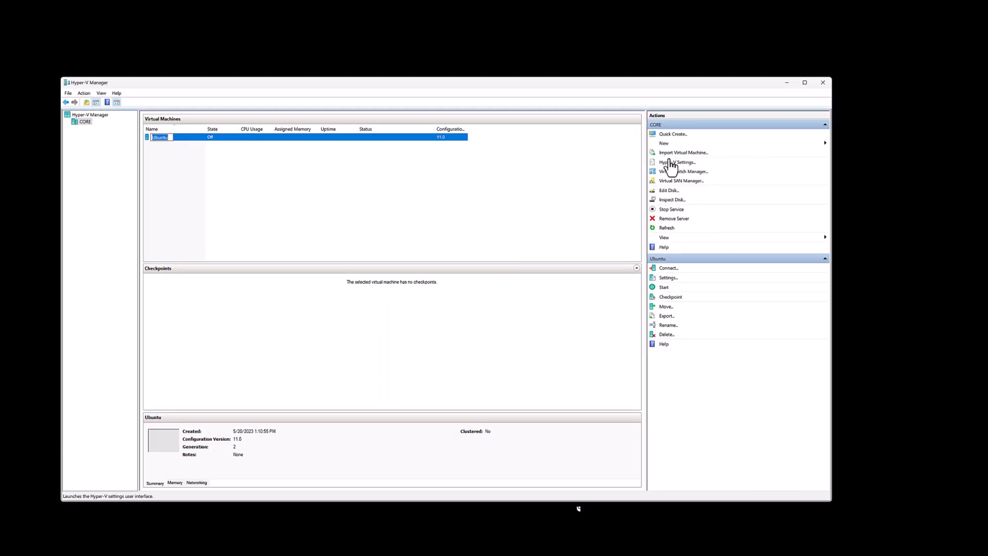
- Add an external virtual switch named 'Linux' on the Intel Ethernet adapter and apply it
left_click(683, 171)
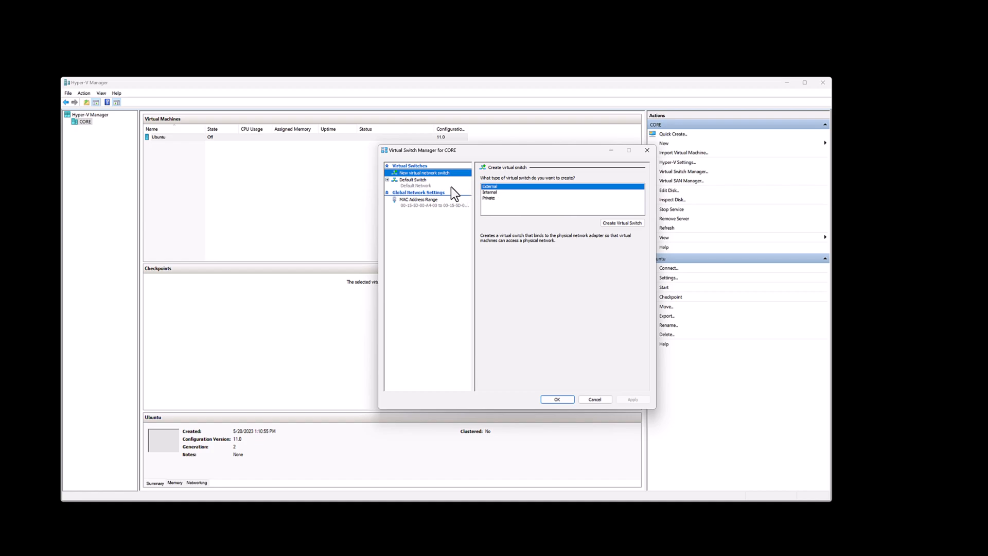
left_click(621, 222)
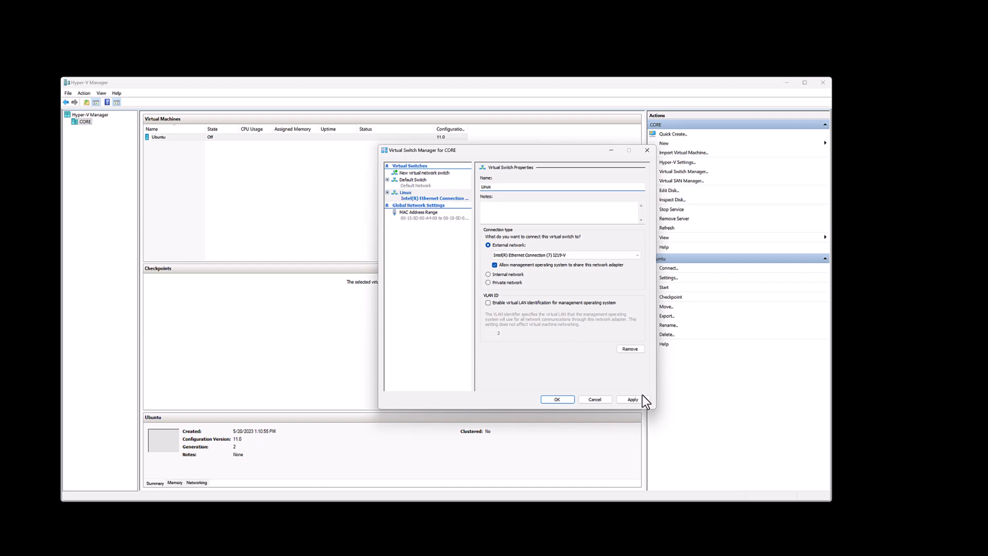
left_click(632, 398)
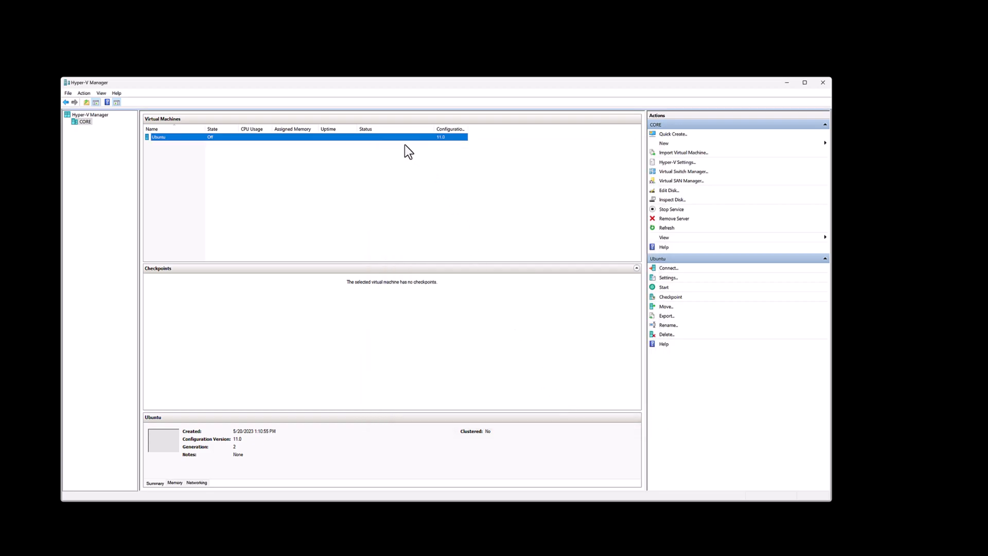
- Disable Secure Boot for the Ubuntu VM and add a second network adapter on a virtual switch
left_click(667, 277)
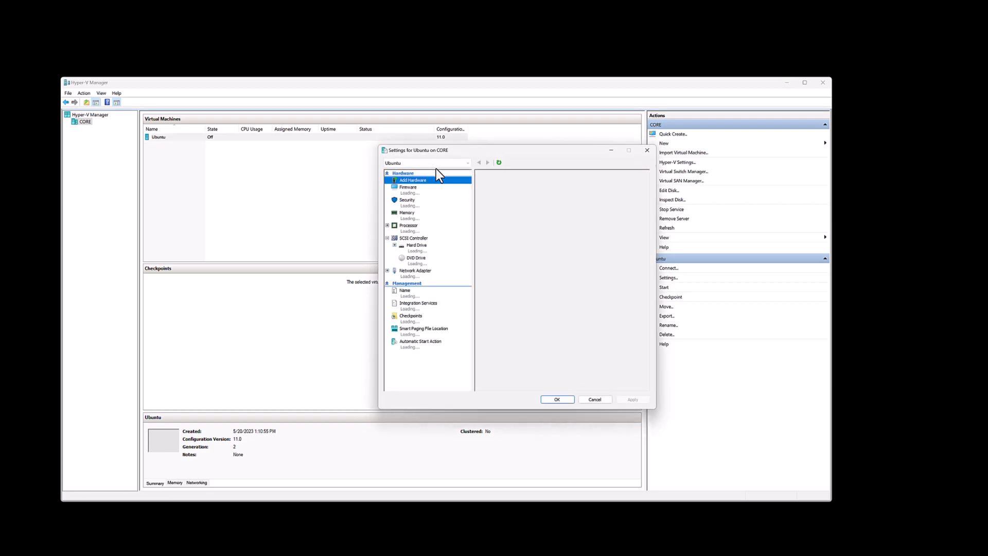
left_click(406, 200)
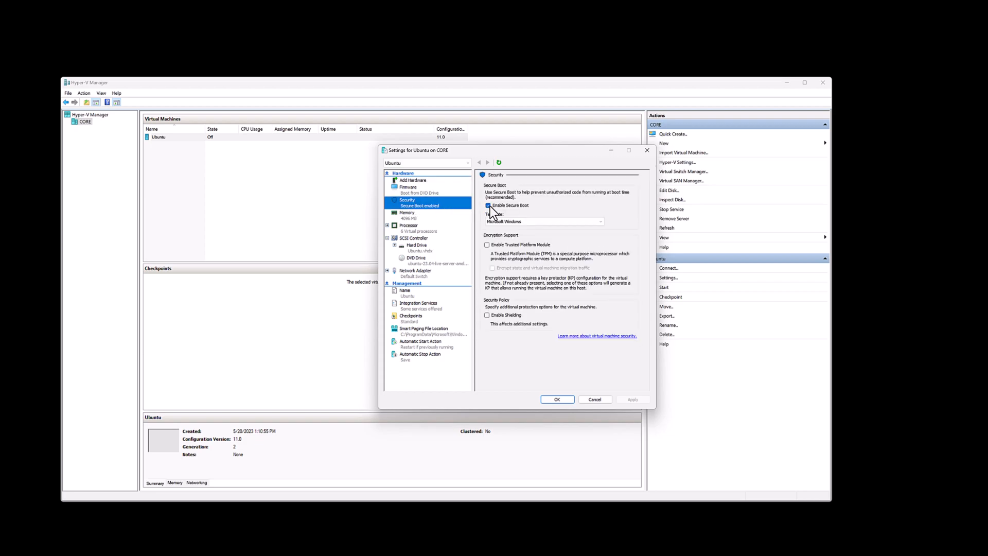
left_click(487, 205)
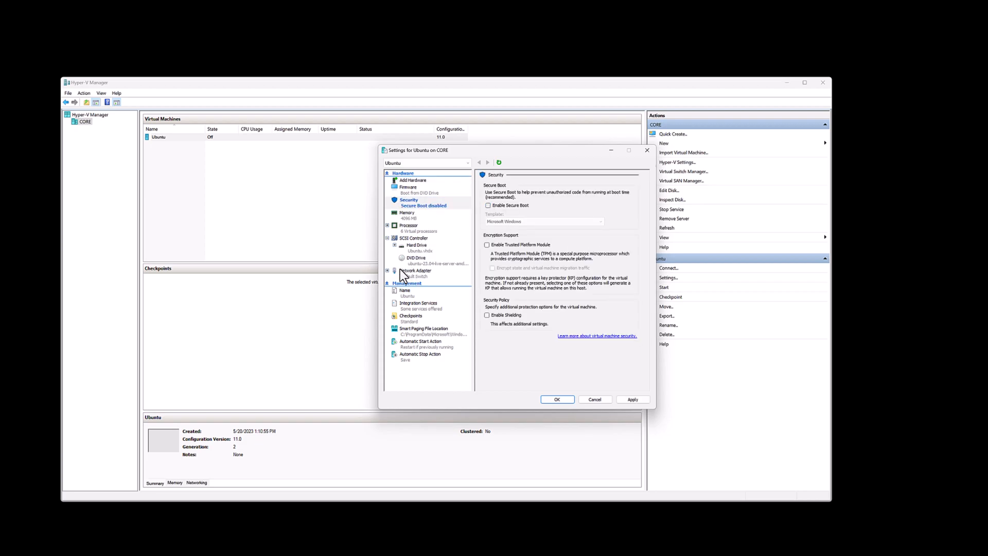
left_click(413, 180)
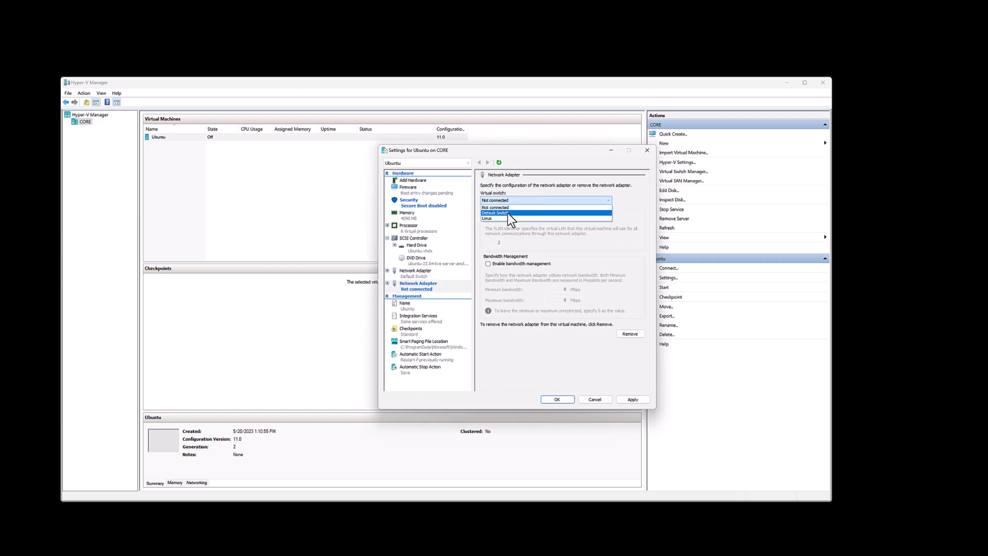
left_click(497, 218)
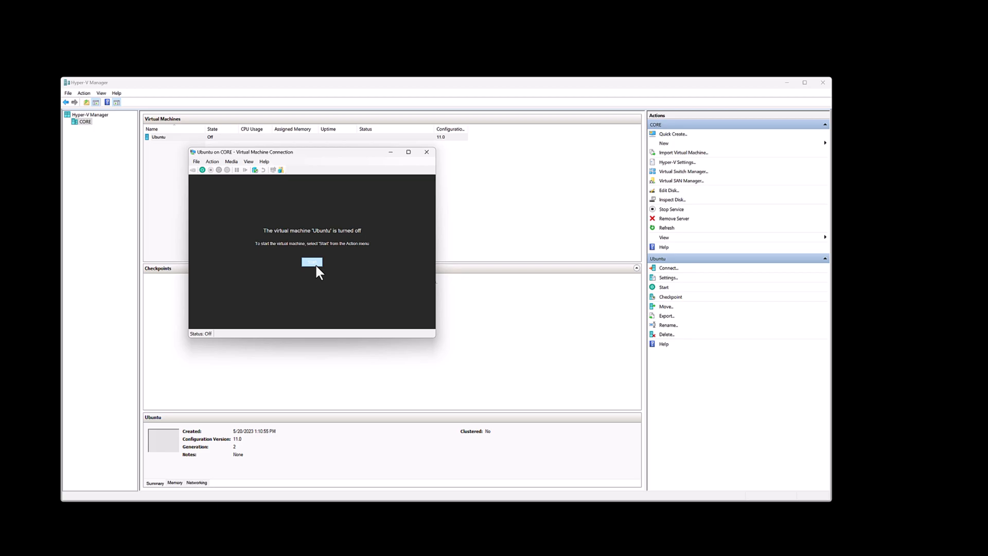
- Start the Ubuntu VM and continue the installer without updating, reaching the eth0/eth1 network screen
left_click(311, 262)
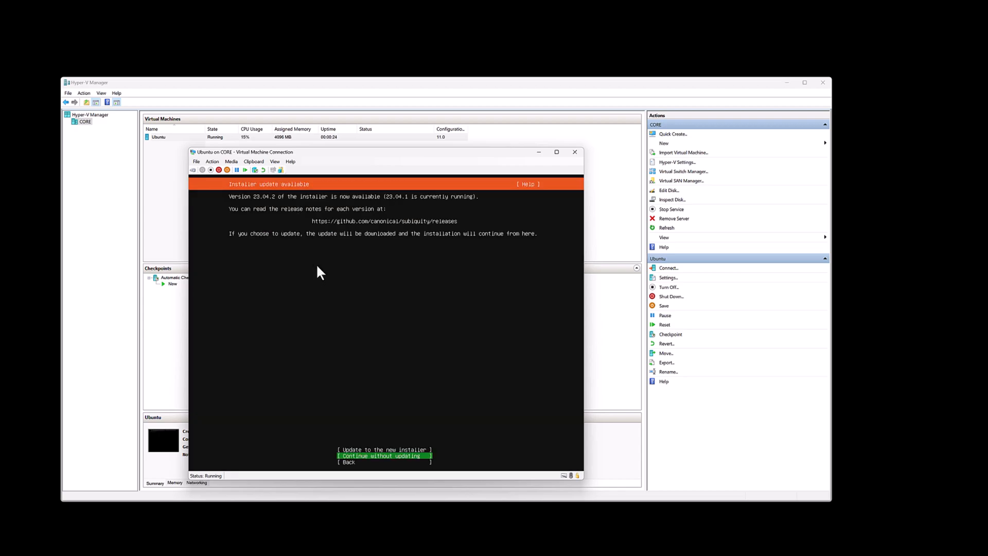
key("up")
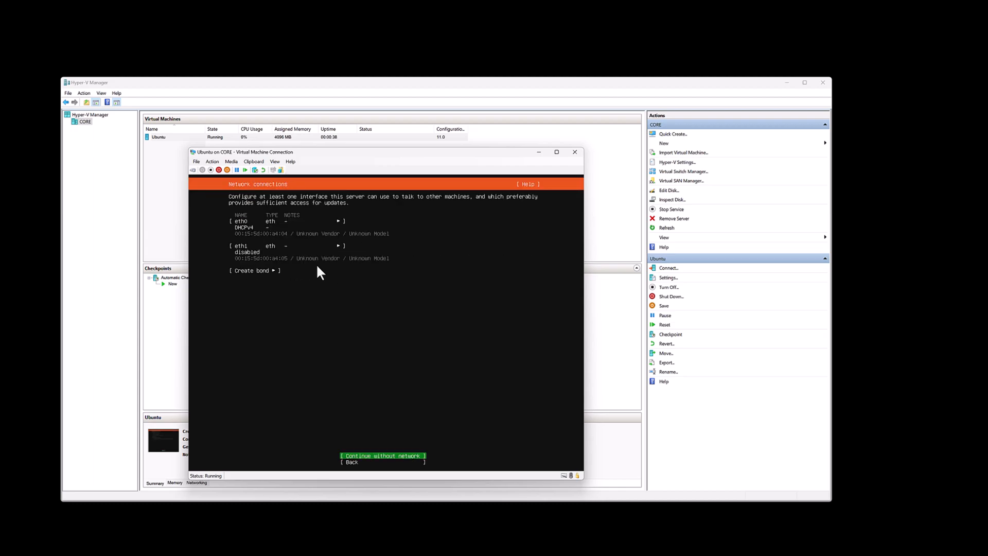
- Continue without network, leave the proxy blank, and proceed despite the unfinished mirror check
left_click(381, 455)
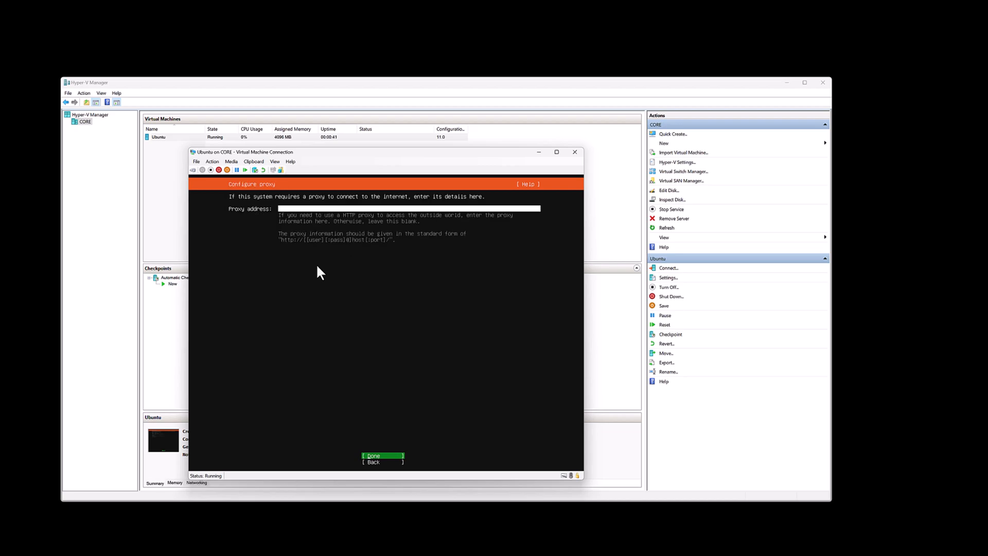
left_click(382, 456)
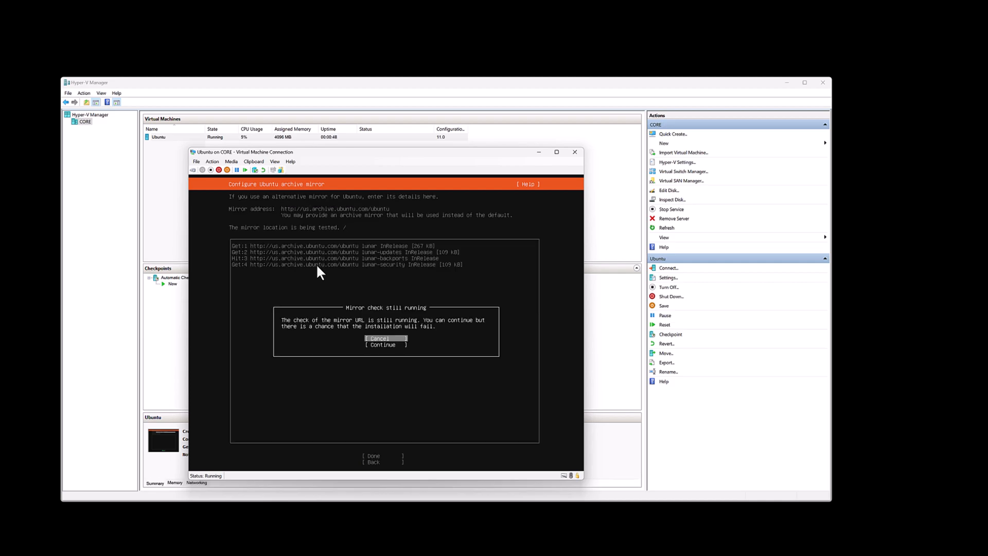
left_click(378, 339)
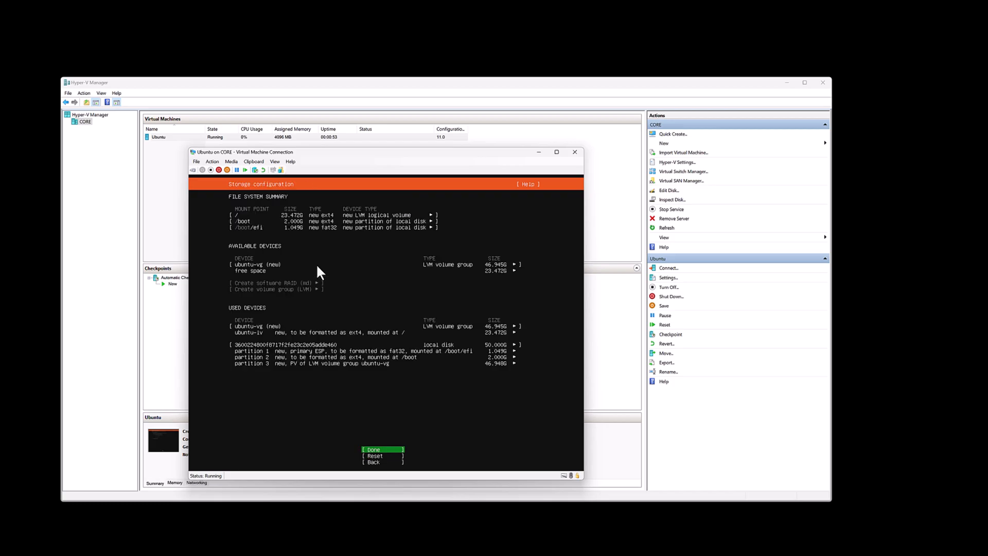
- Accept the default storage layout, confirm formatting, and submit profile for Sam with server name test
left_click(372, 449)
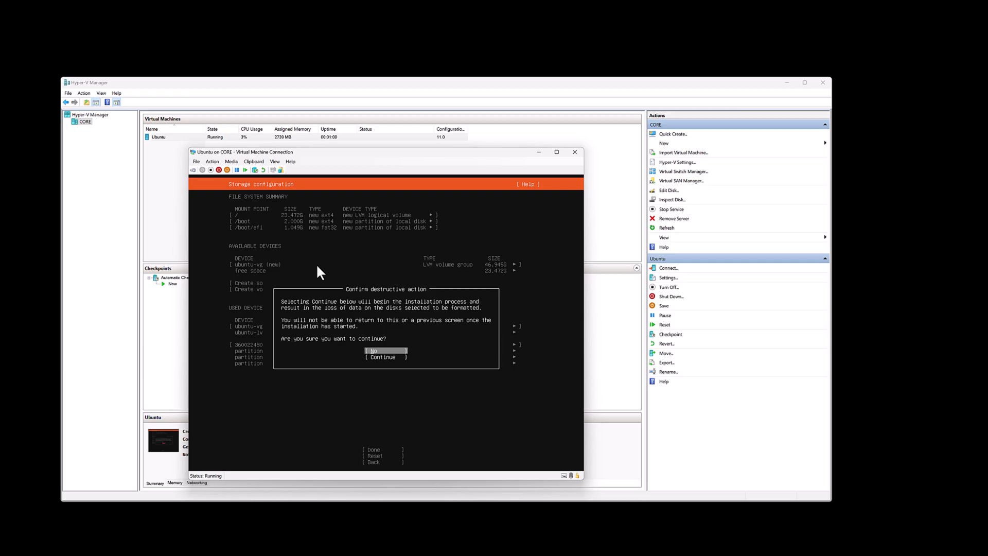
left_click(382, 357)
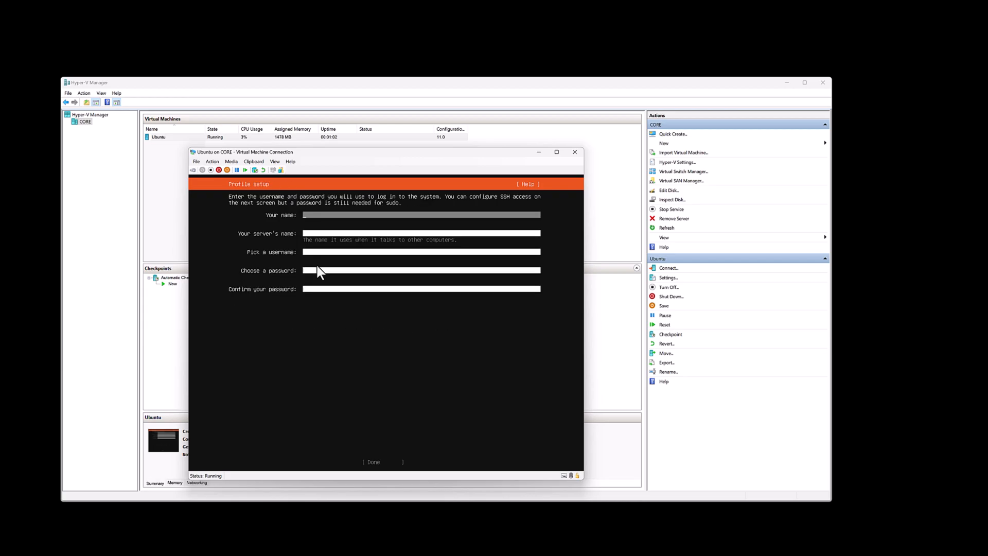
type("Sam")
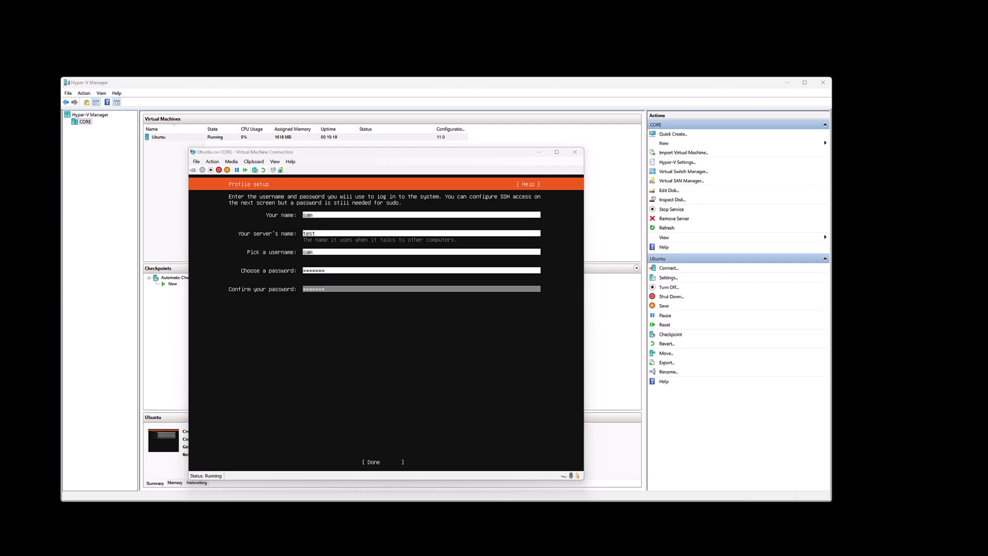
mouse_move(382, 152)
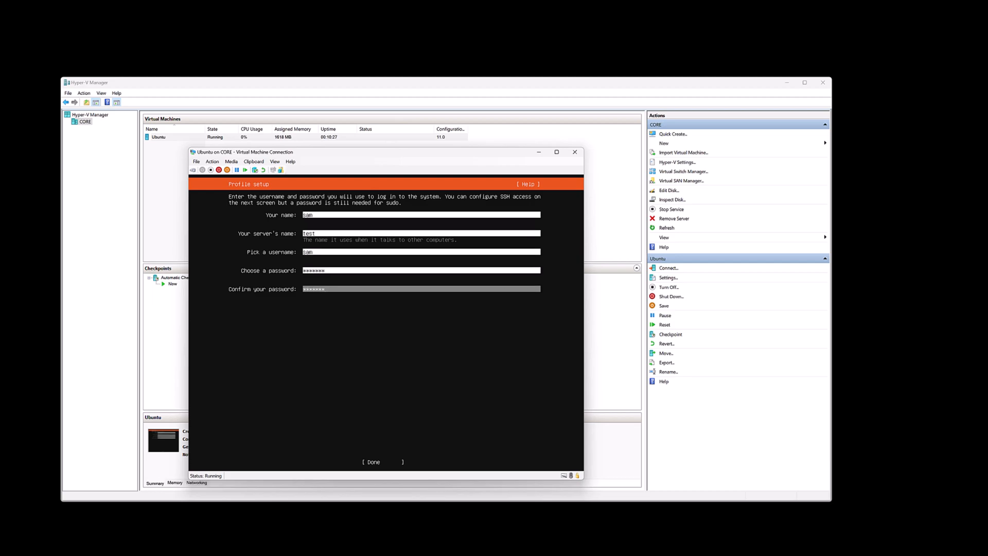
left_click(371, 461)
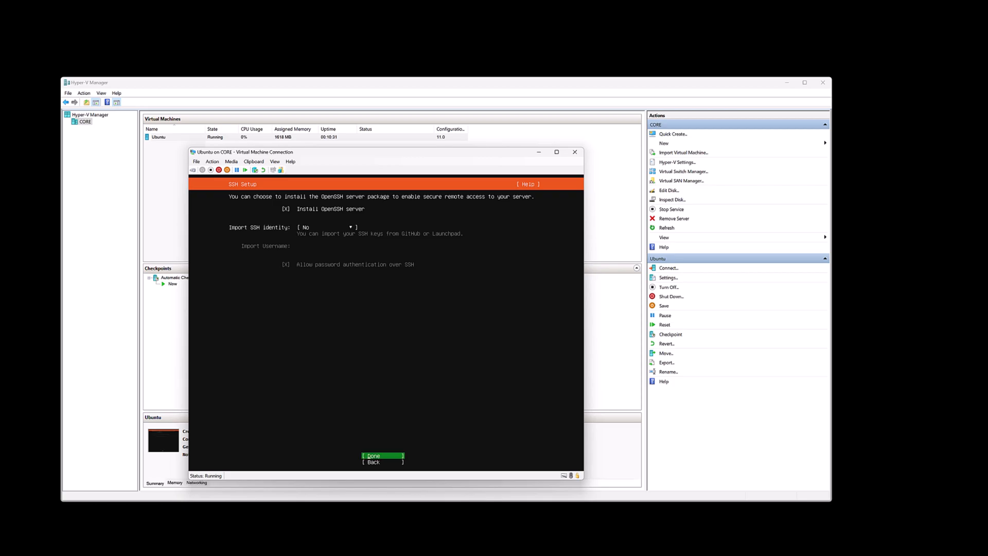
- Keep OpenSSH server included, select no featured snaps, and start the installation
left_click(382, 455)
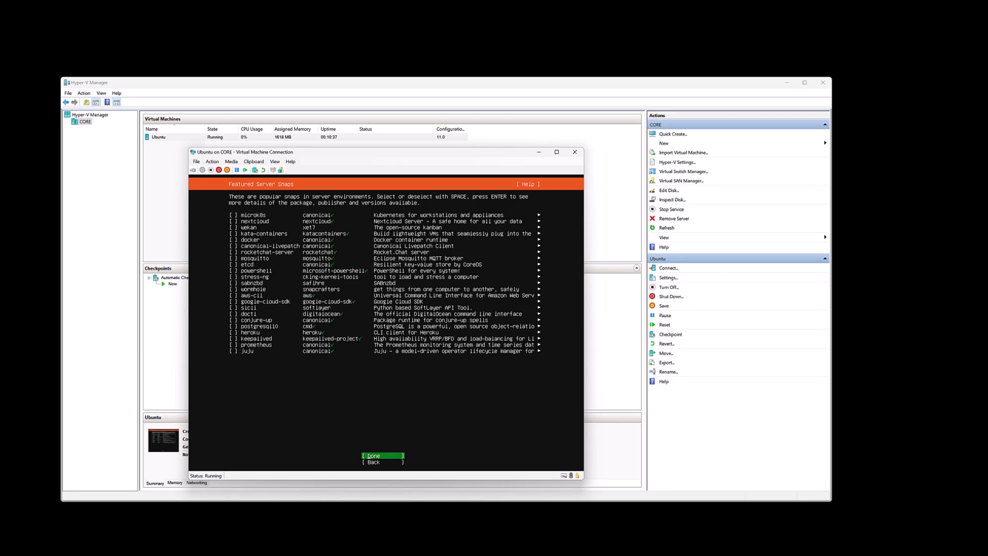
left_click(382, 455)
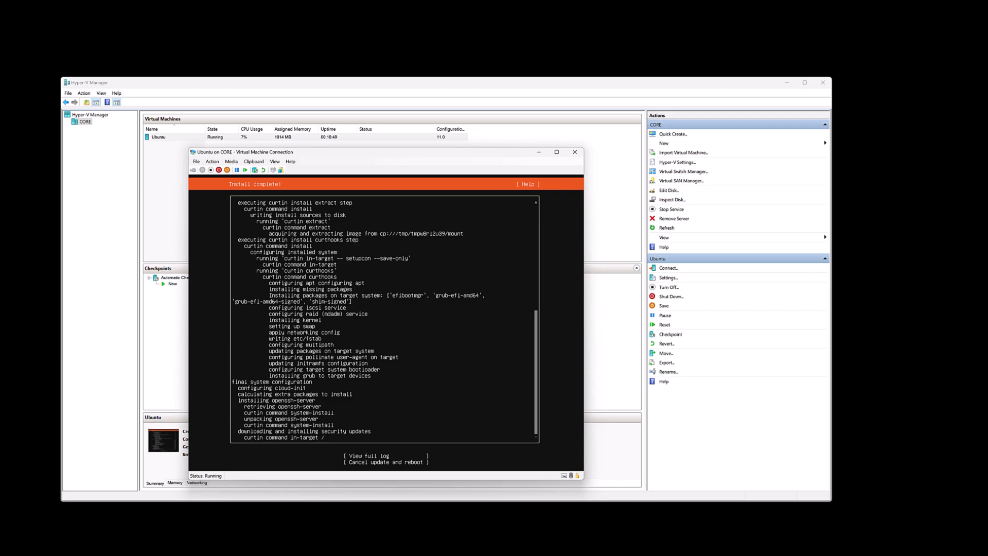
mouse_move(216, 105)
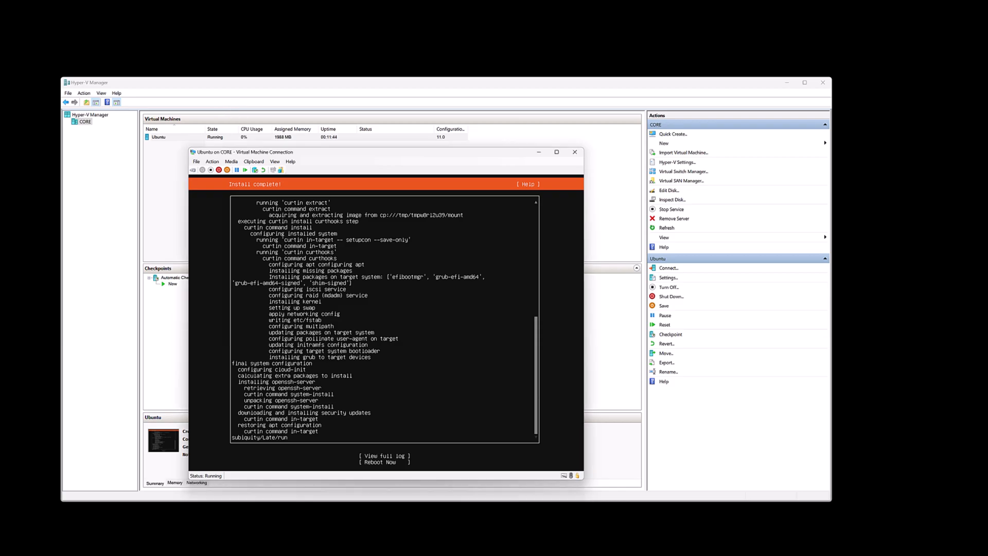
- Select Reboot Now once the installation log reports Install complete
left_click(382, 461)
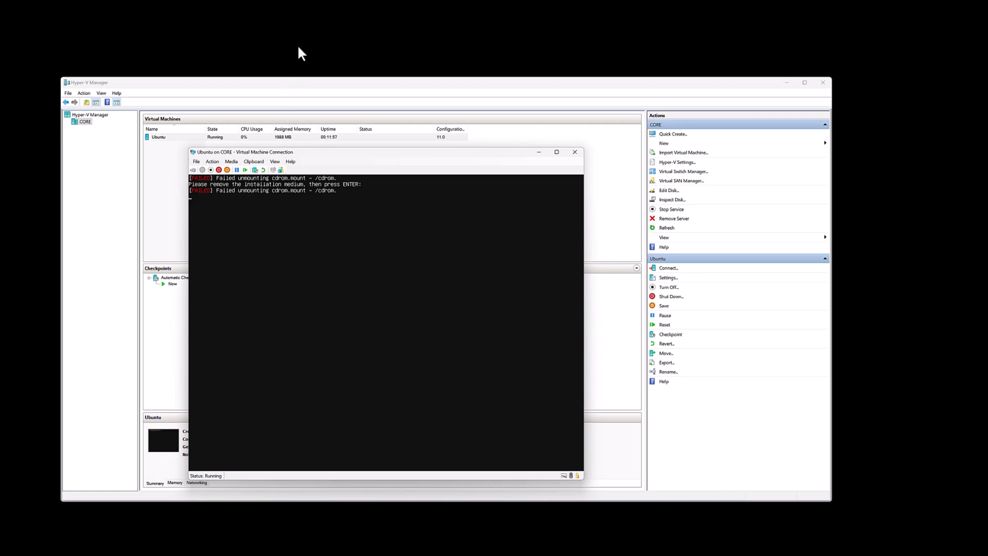
- Dismiss the remove-installation-medium prompt and log in as sam at the shell
left_click(231, 161)
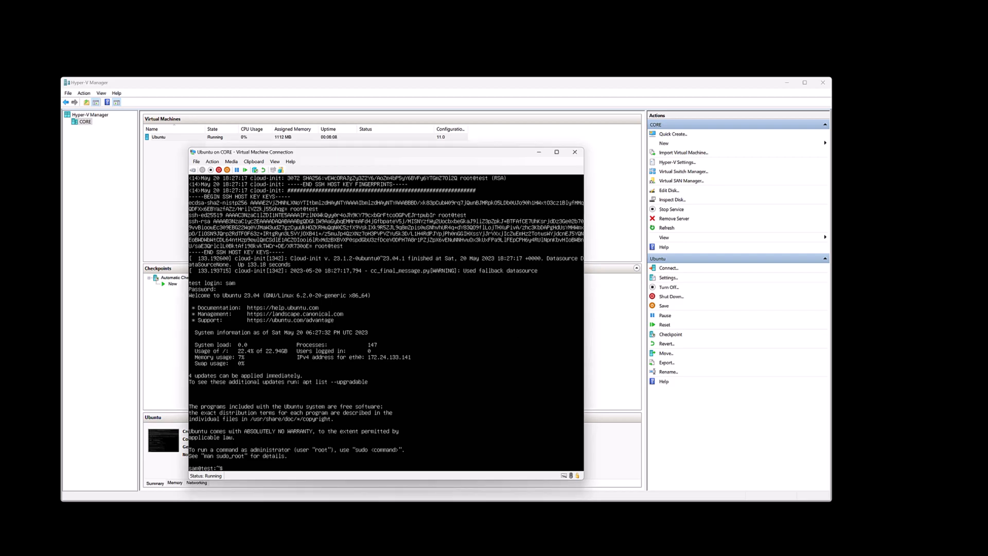
- Open /etc/netplan/00-installer-config.yaml with sudo nano to set eth1's static 192.168.0.220 address
type("sudo nano")
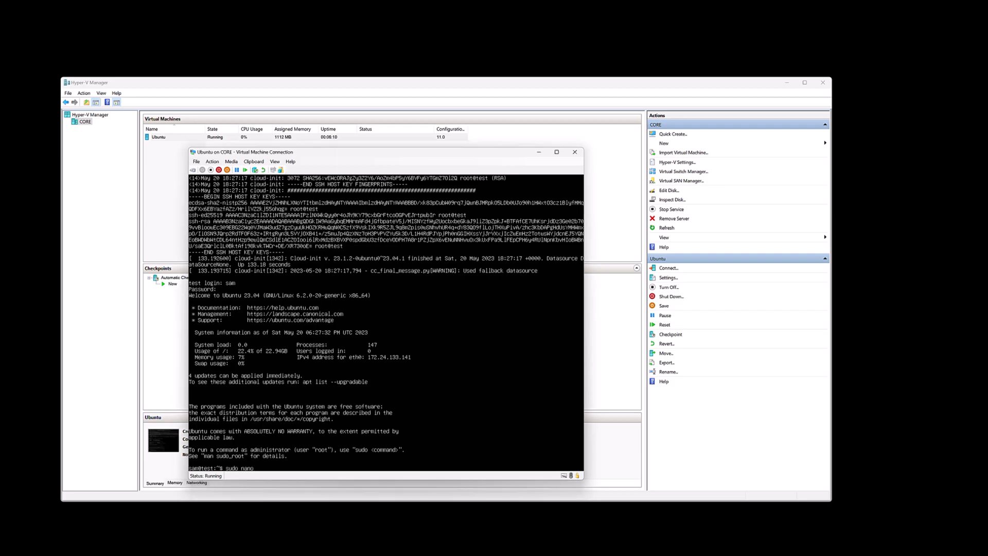
type("/etc/")
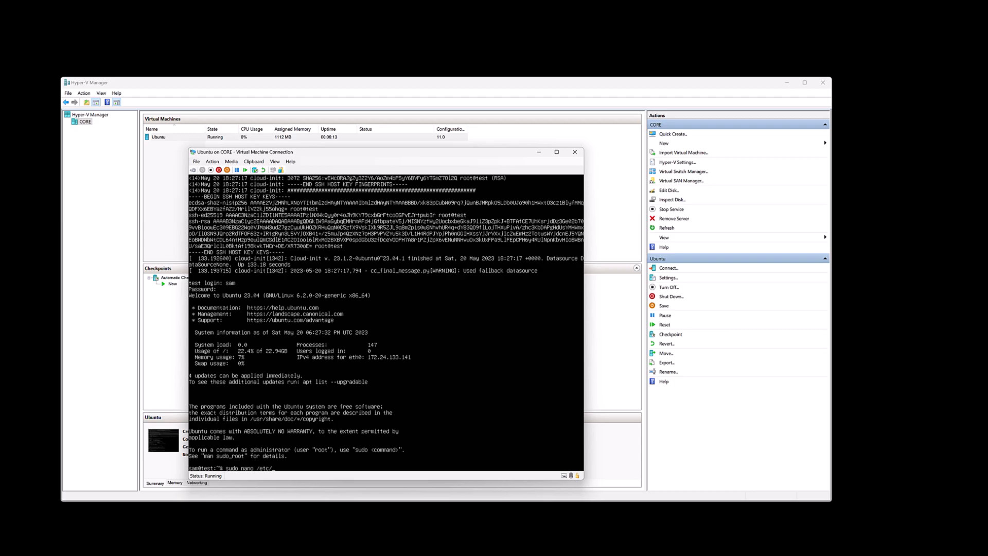
type("netplan/00-installer-config.yaml")
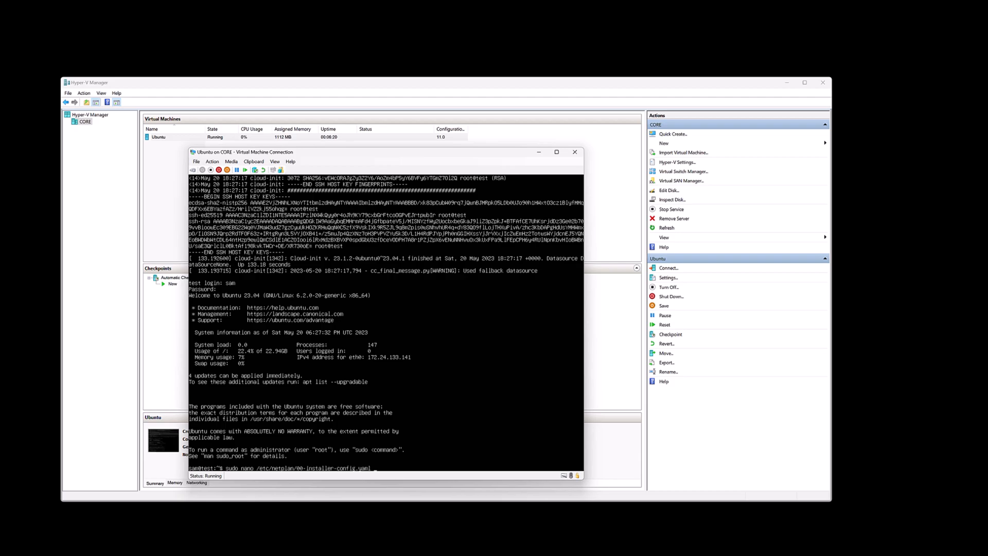
key("Return")
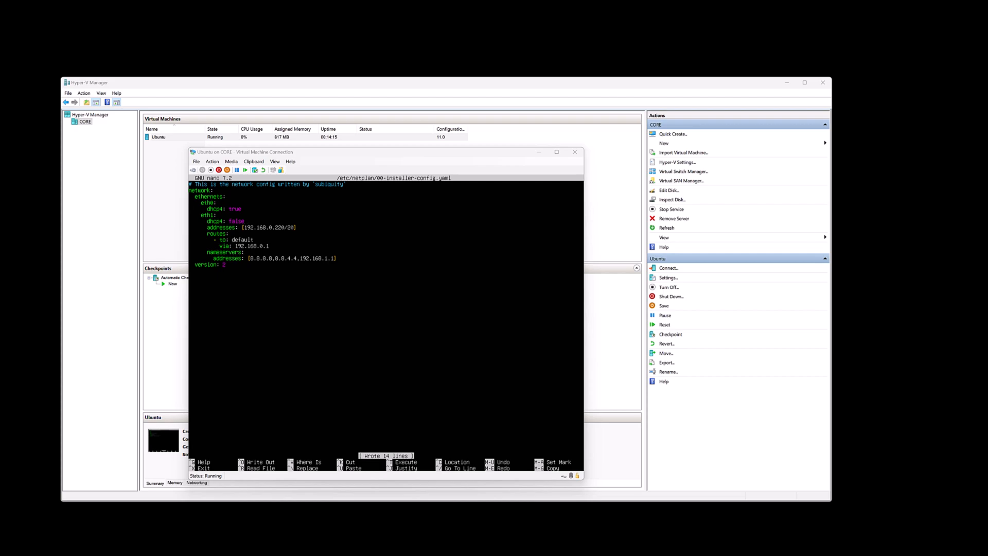
mouse_move(193, 89)
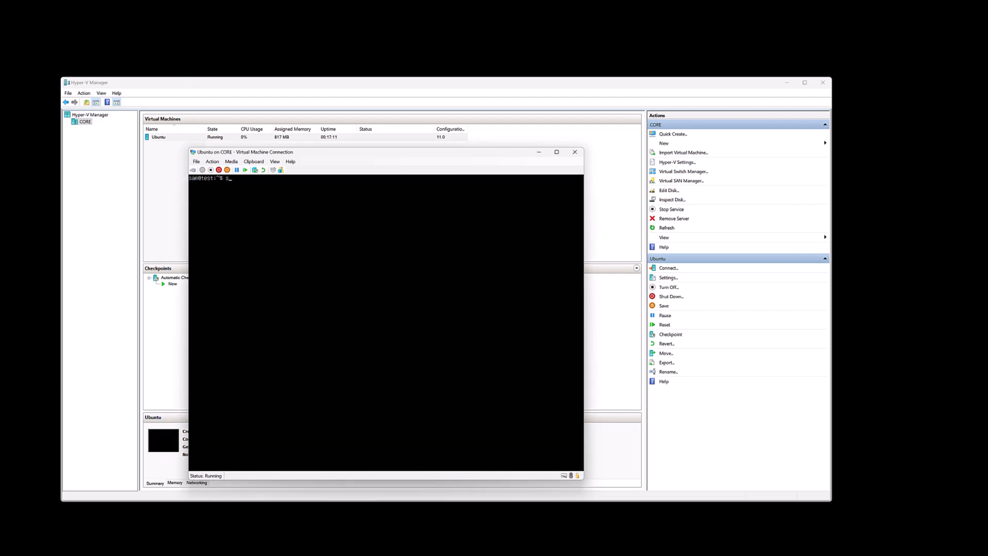
- Run 'sudo netplan apply' in the Ubuntu VM console to activate the static IP configuration
type("sudo")
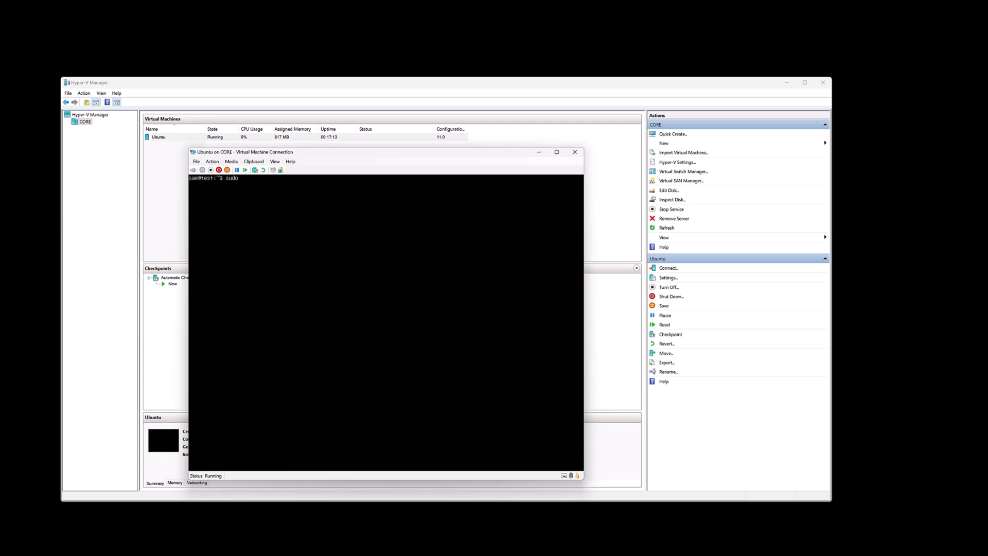
type("netpl")
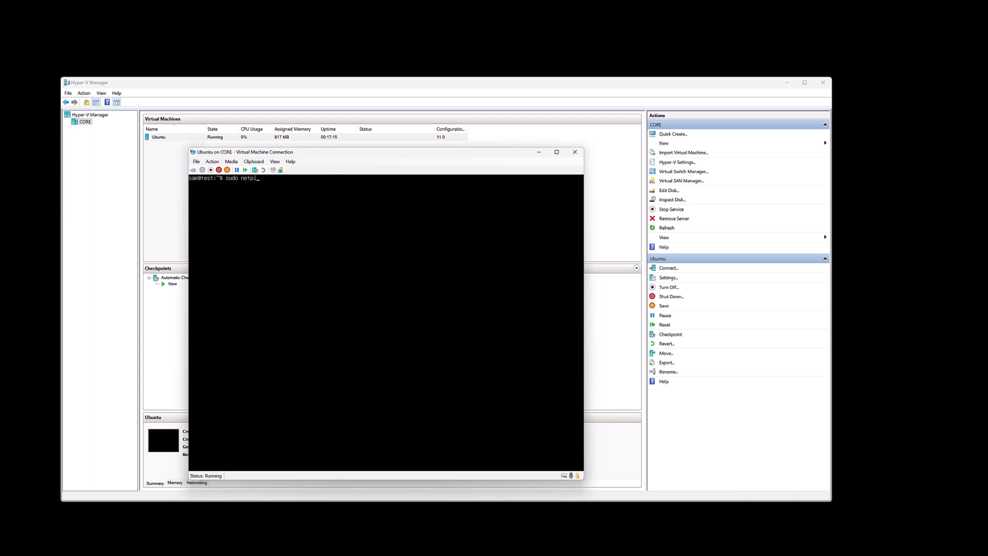
type("an apply")
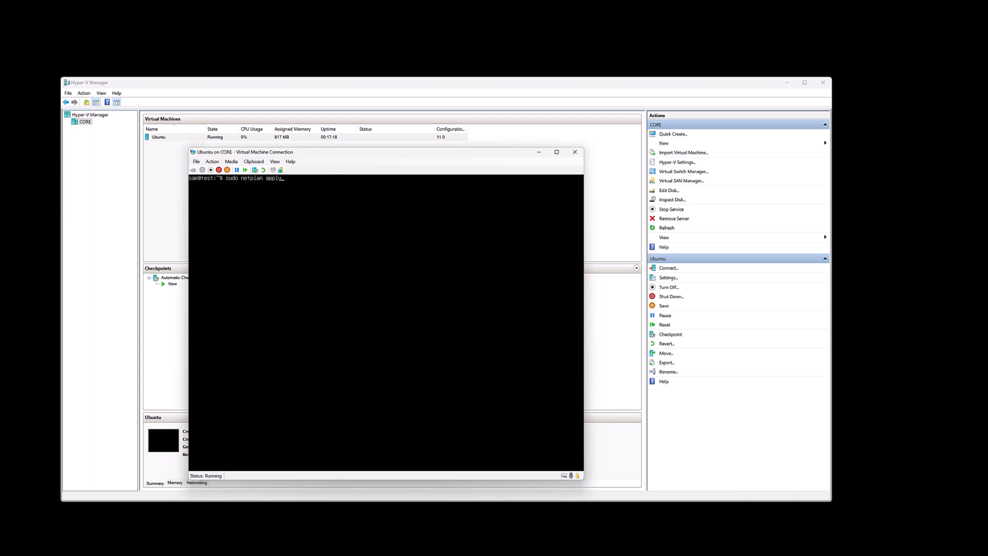
key("Return")
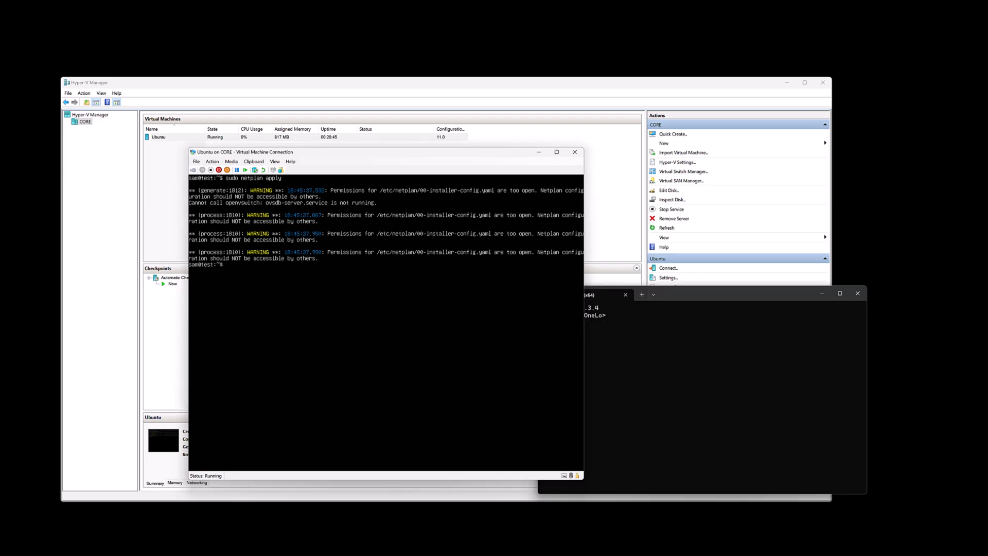
- Check the interface, then SSH as sam to 192.168.0.220, accepting the host key and logging in
type("ip a")
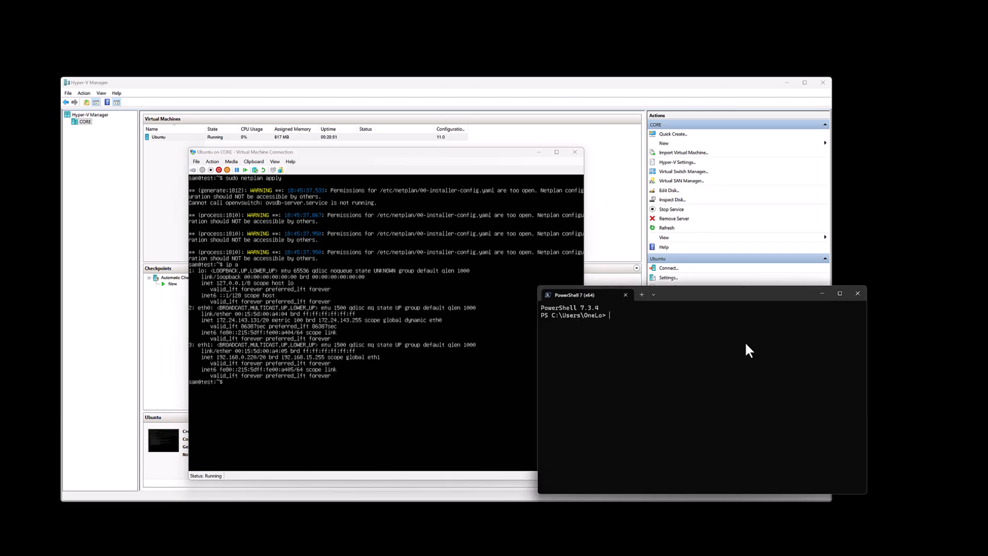
type("ssh sam@172.24.133.141")
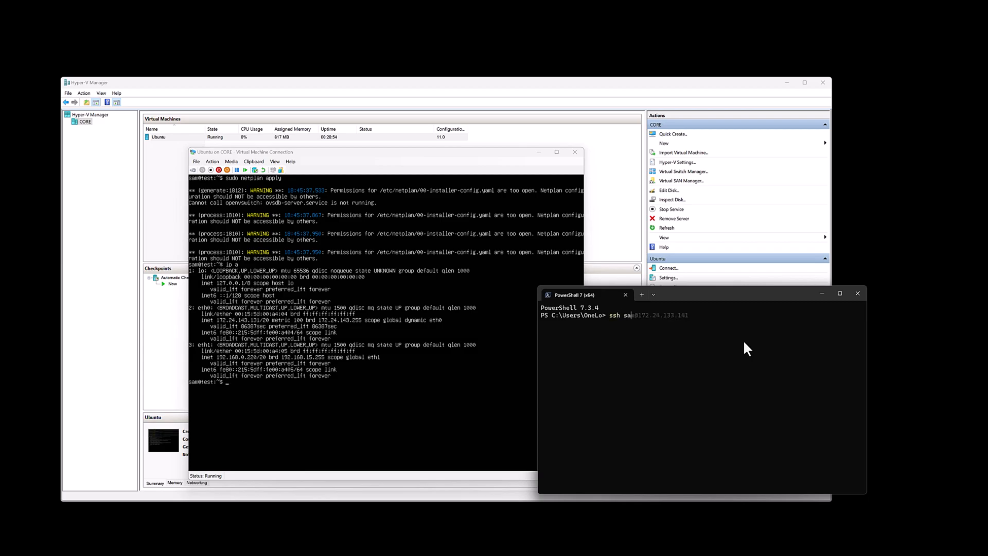
type("m@")
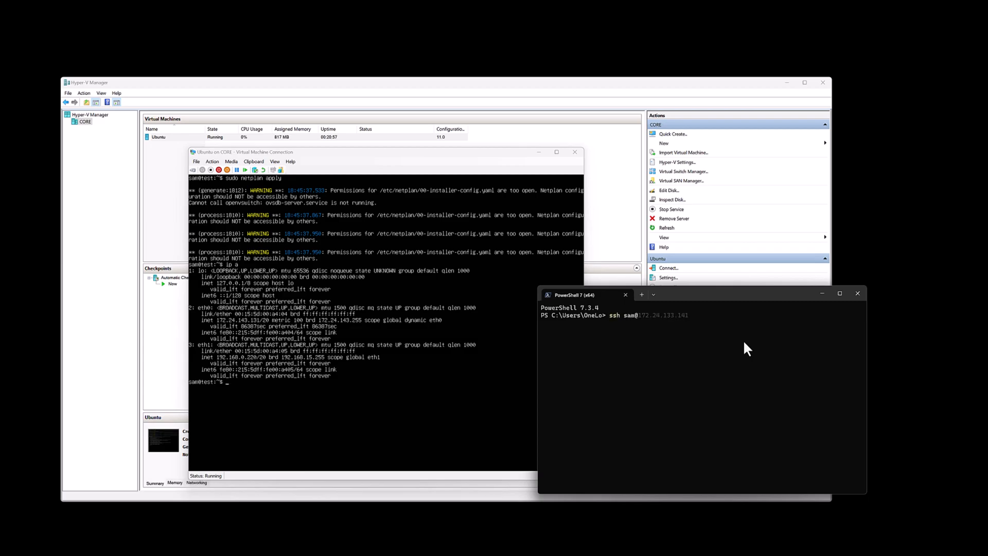
type("192.")
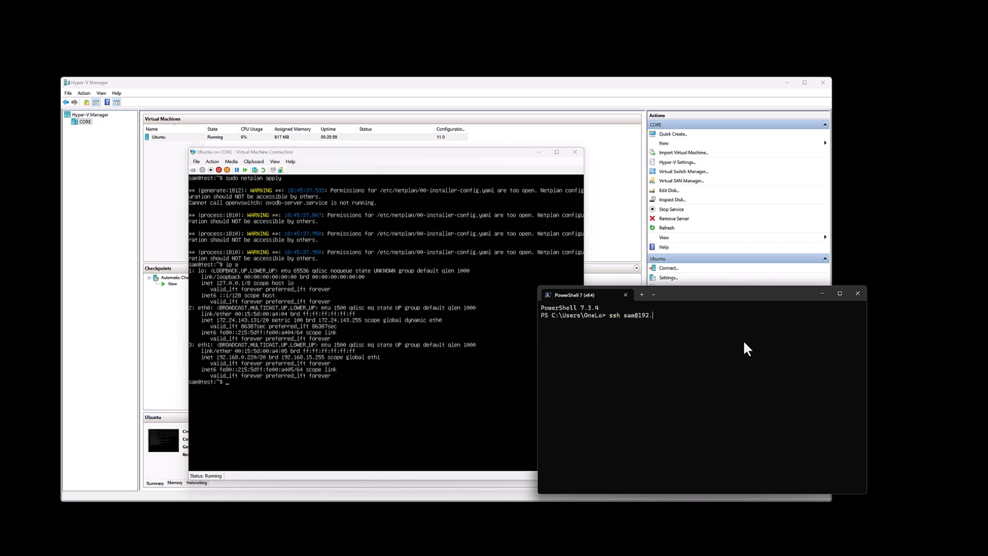
type("168.0.")
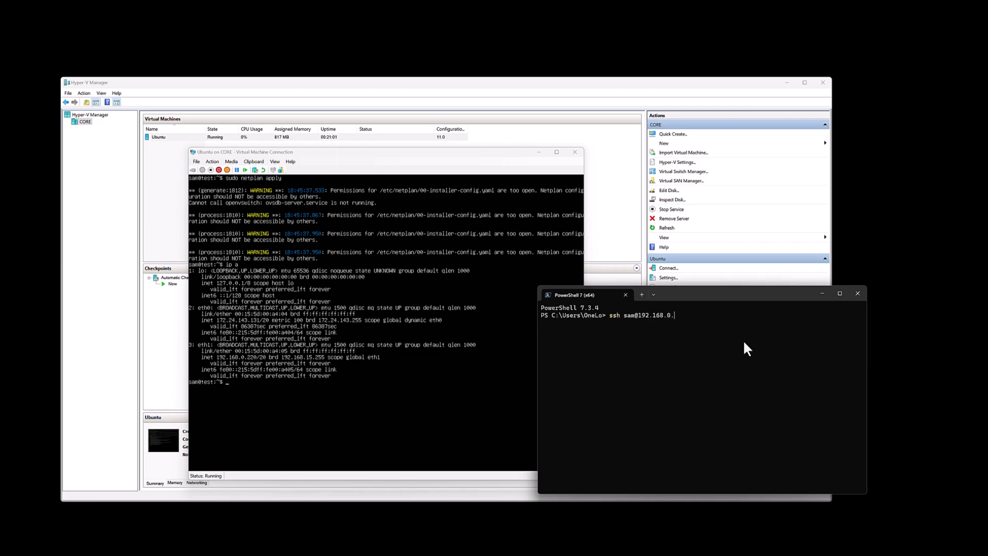
type("220")
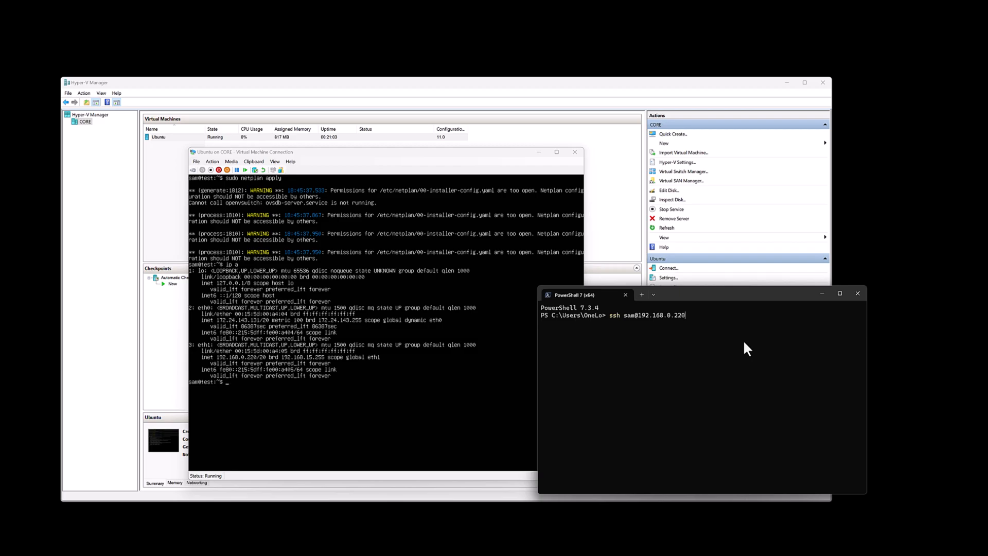
key("Return")
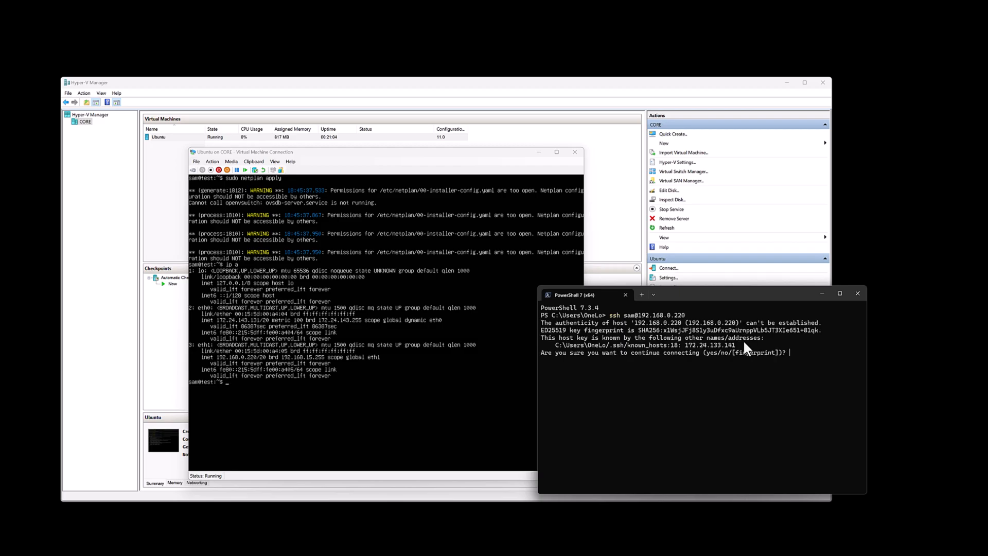
type("yes")
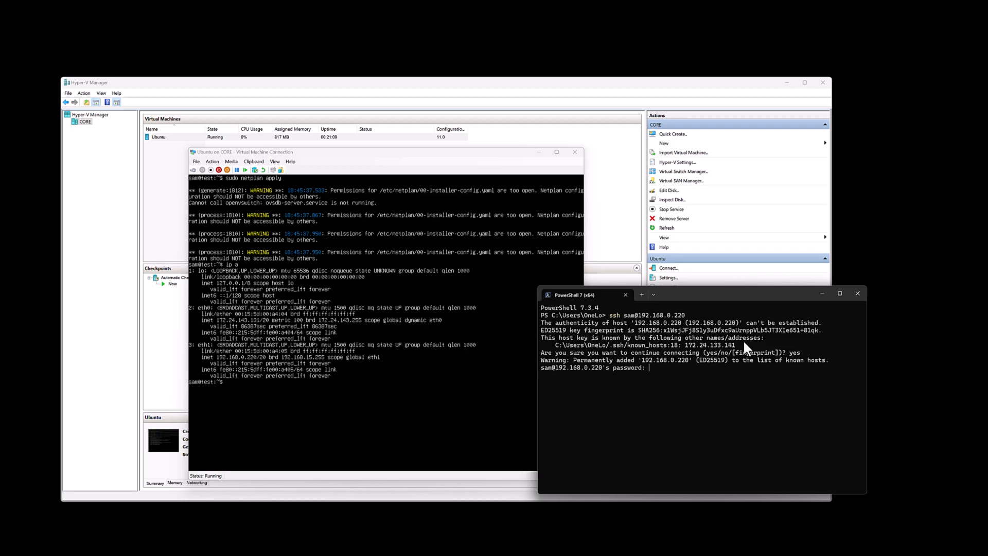
type("password")
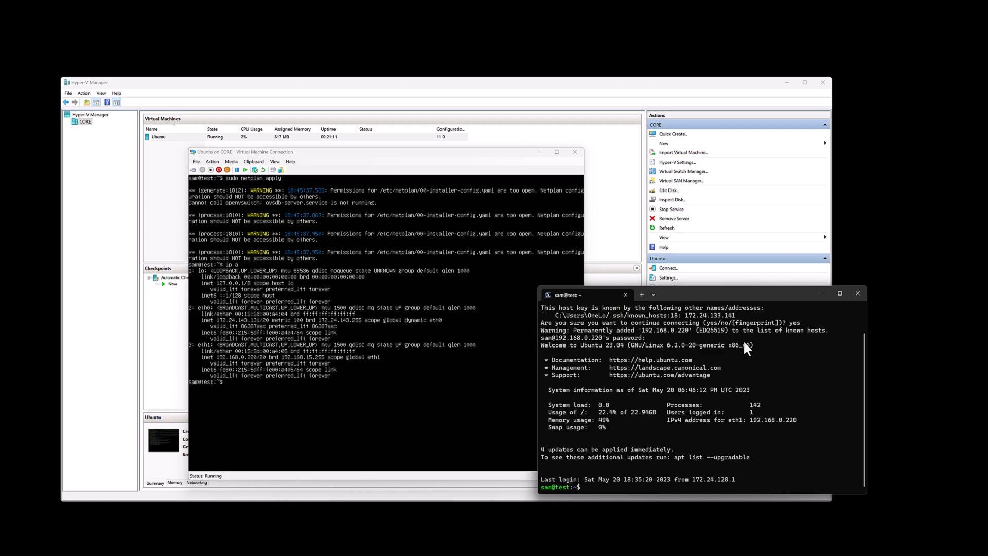